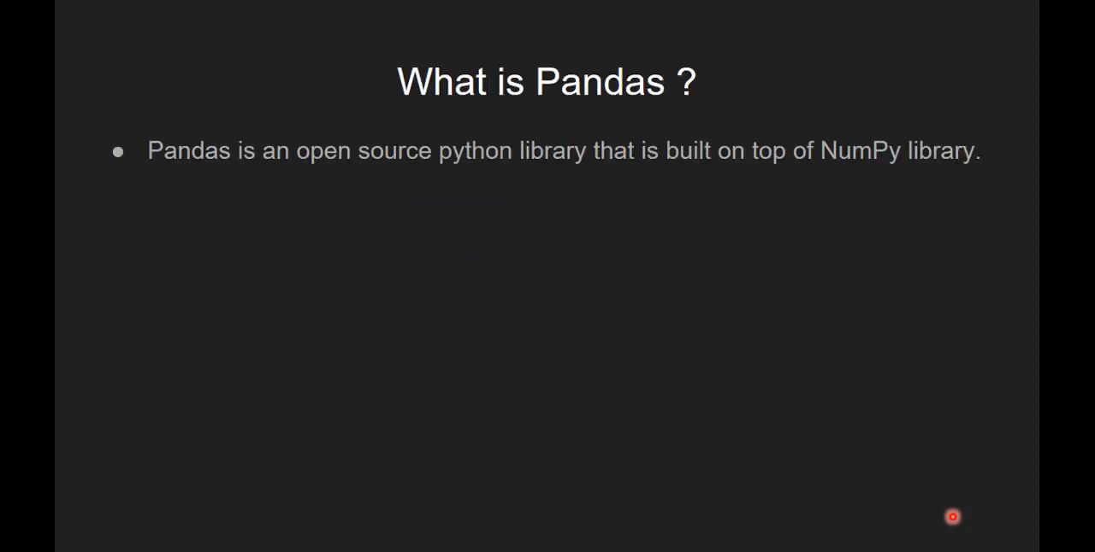
pyautogui.moveTo(759, 167)
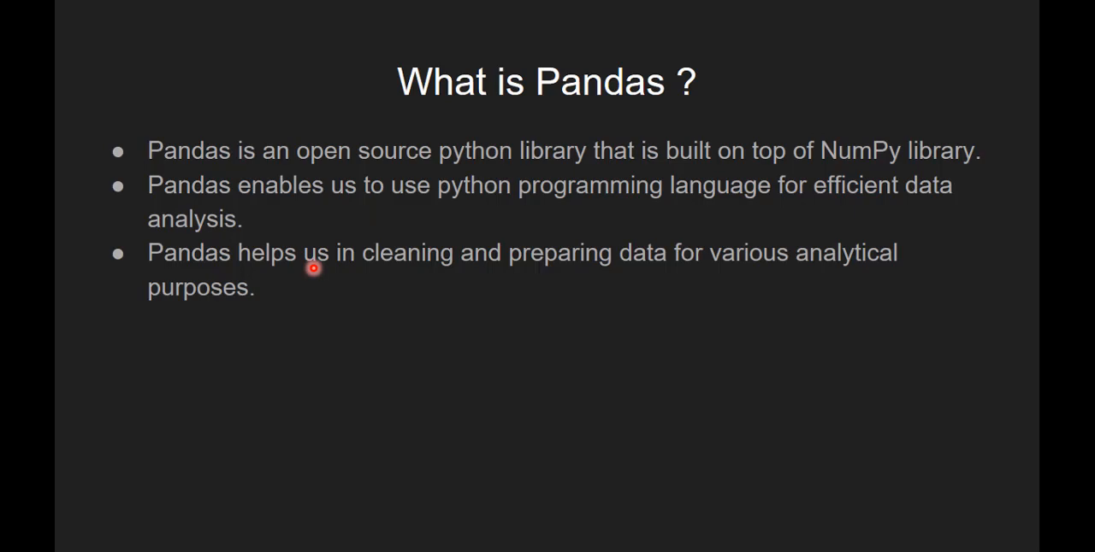
# Reveal the next bullet point on the 'What is Pandas ?' slide
pyautogui.press('Right')
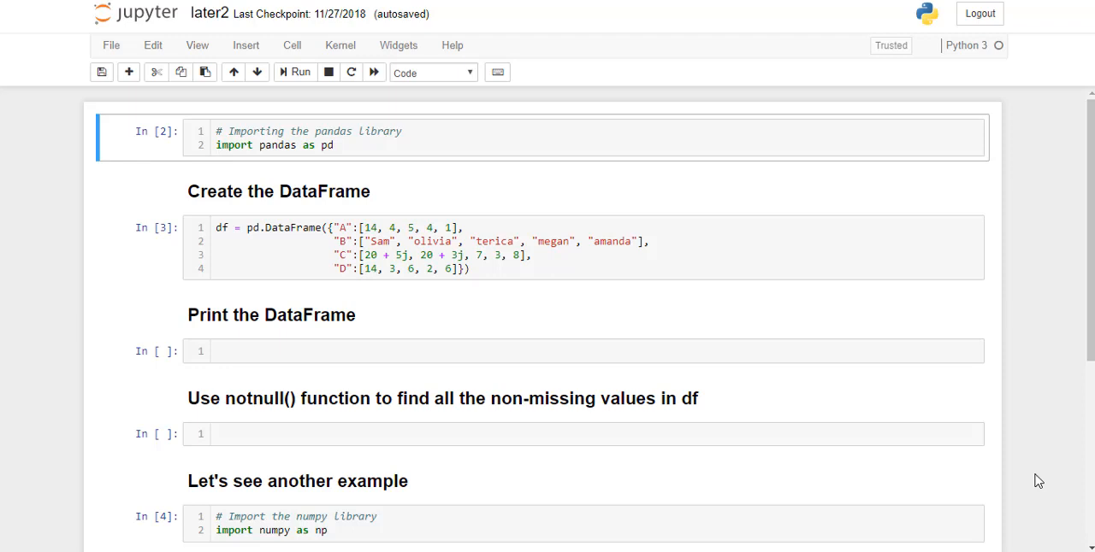
pyautogui.moveTo(607, 214)
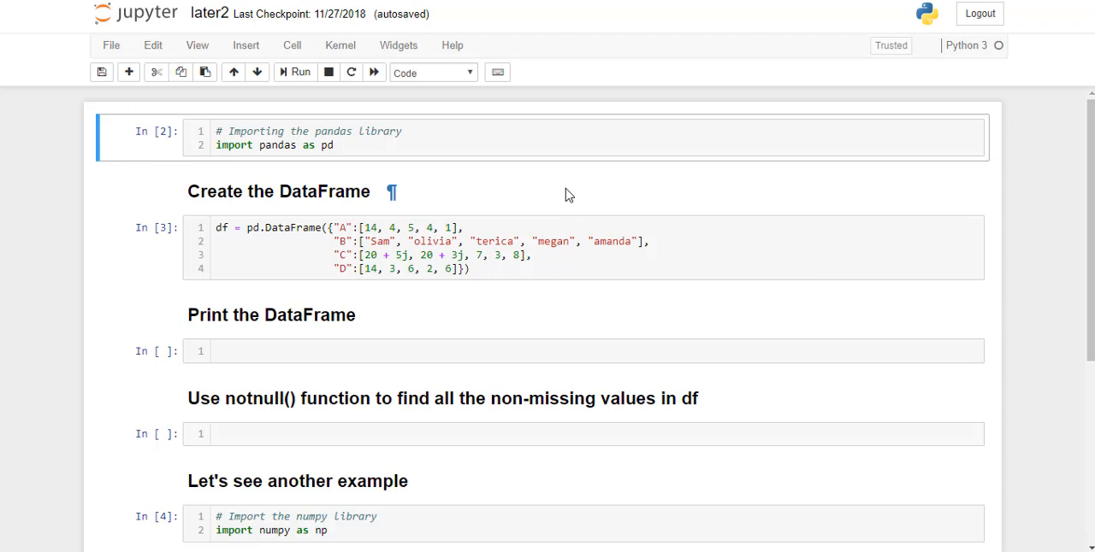
# Select the pandas import cell so it can be rerun
pyautogui.click(484, 144)
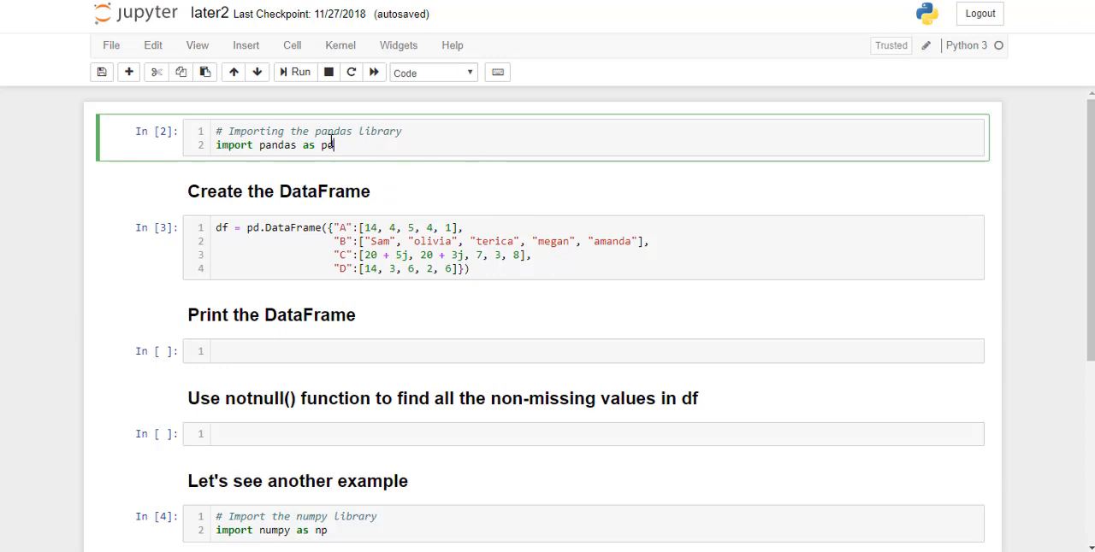
pyautogui.moveTo(363, 145)
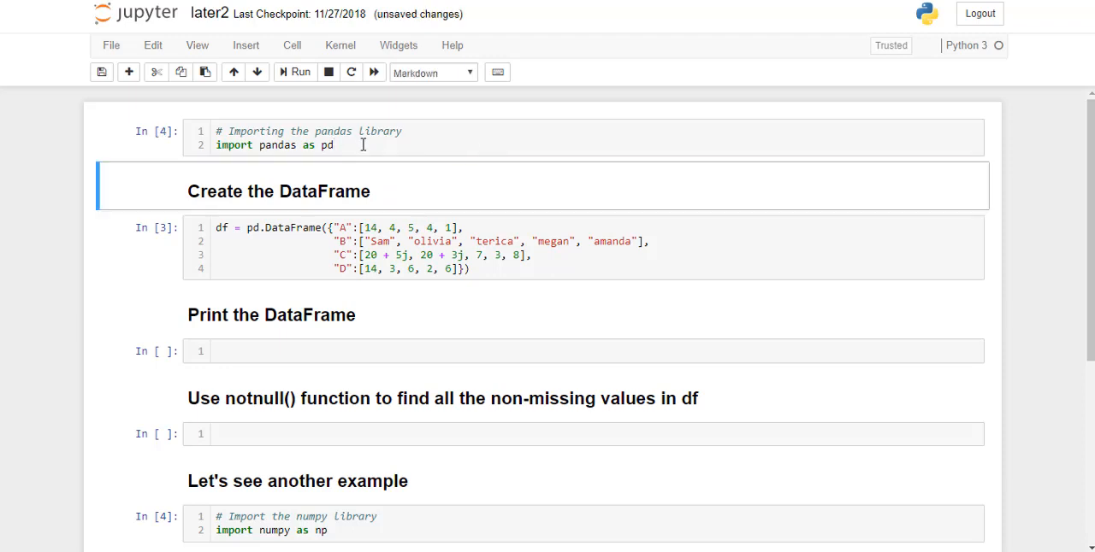
pyautogui.moveTo(382, 217)
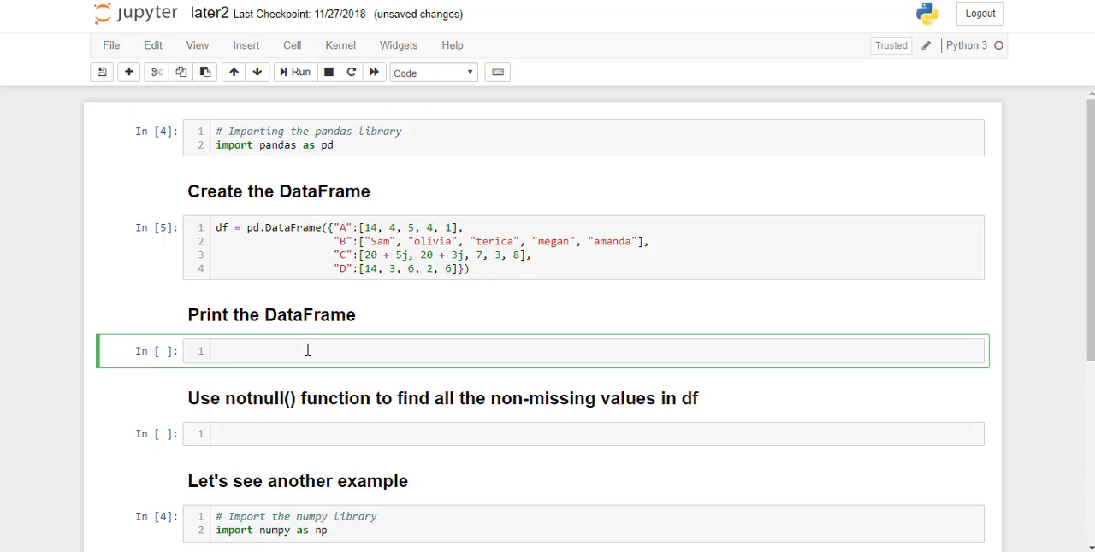
# Print df and run df.notnull(), which returns True for every value
pyautogui.write('df')
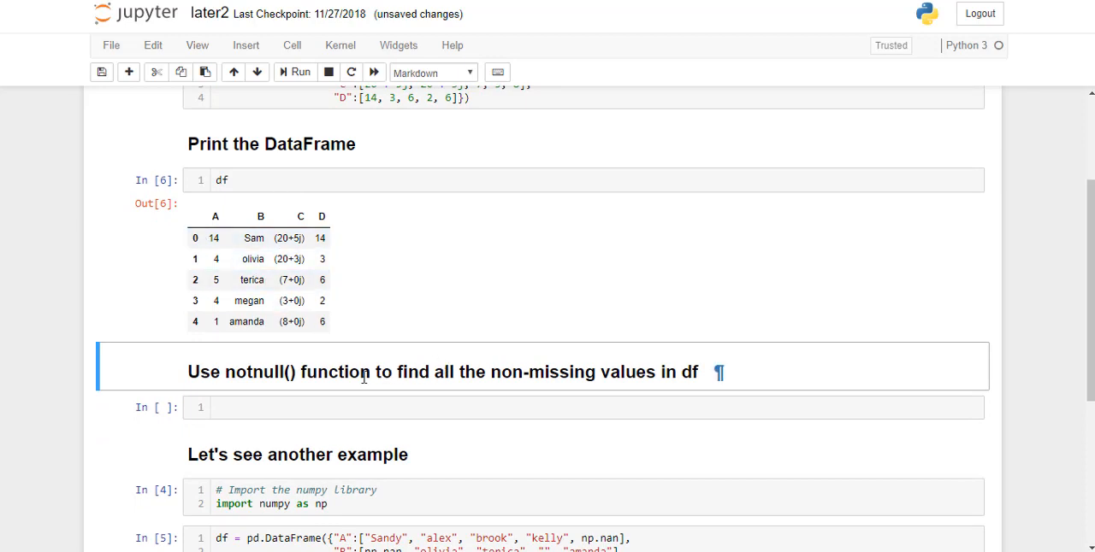
pyautogui.moveTo(304, 379)
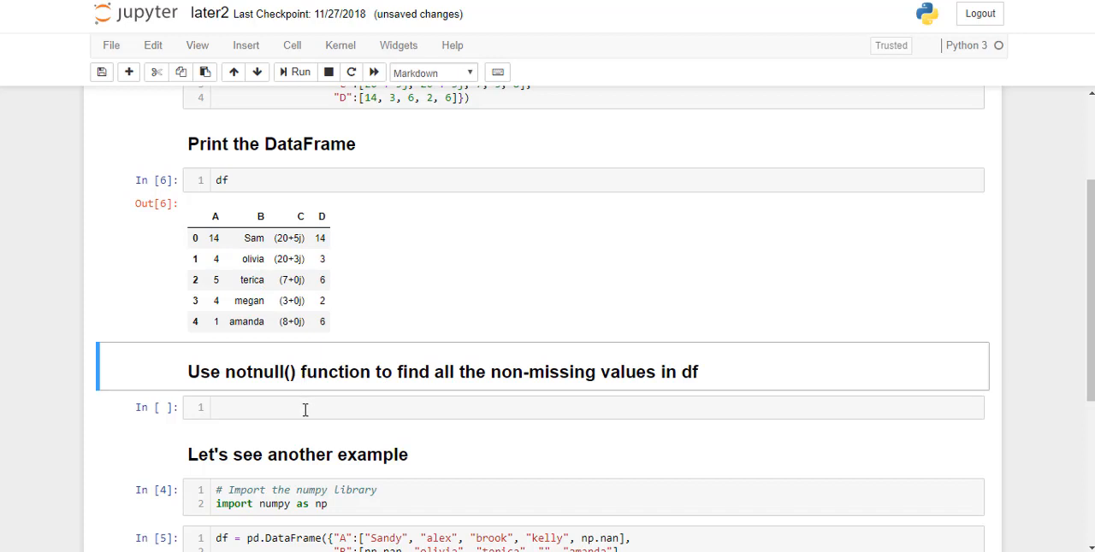
pyautogui.write('df.not')
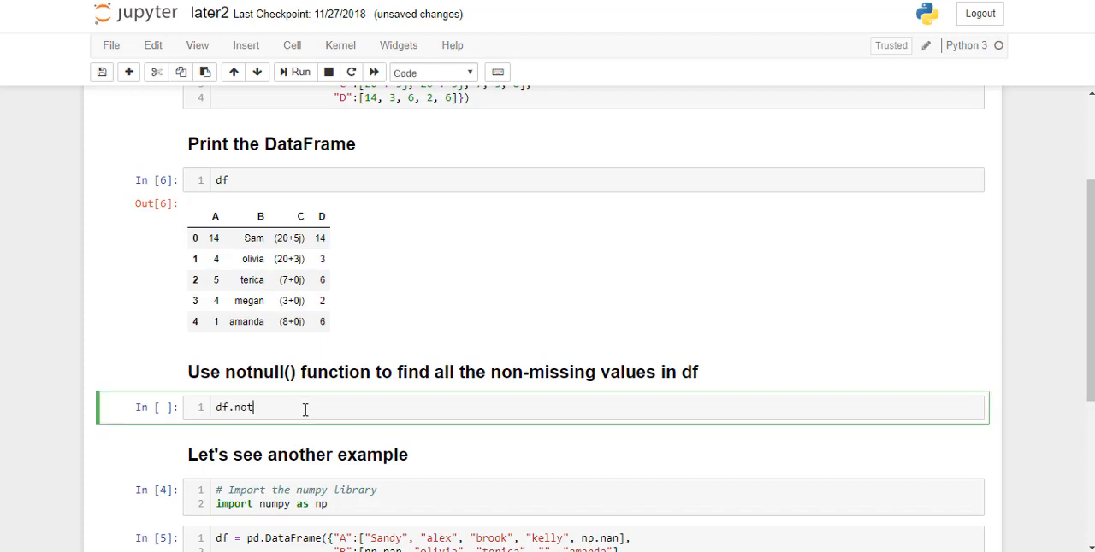
pyautogui.write('null()')
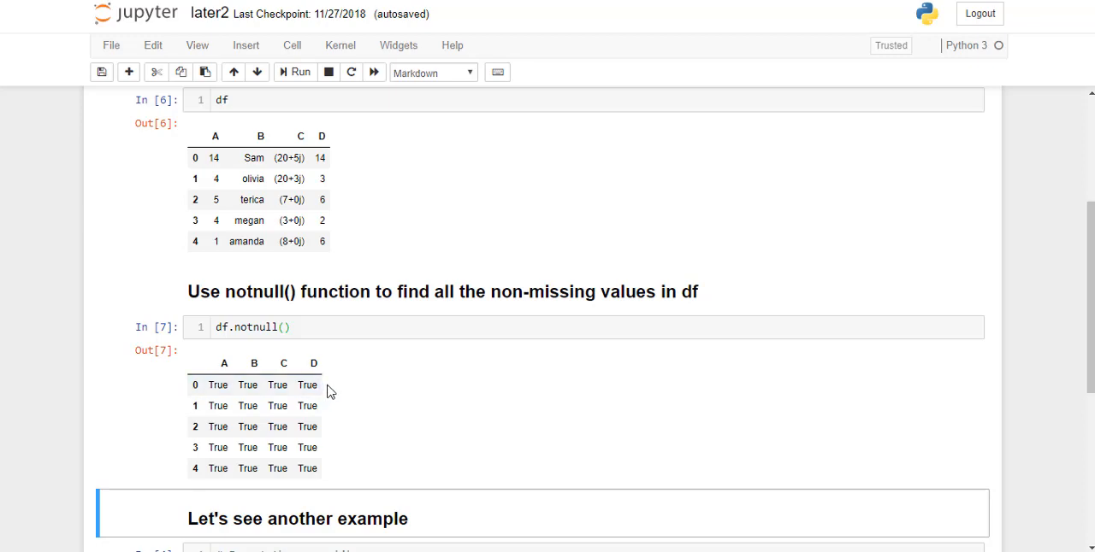
# Move to the second example with numpy and the NaN DataFrame, ready to print df
pyautogui.scroll(-3)
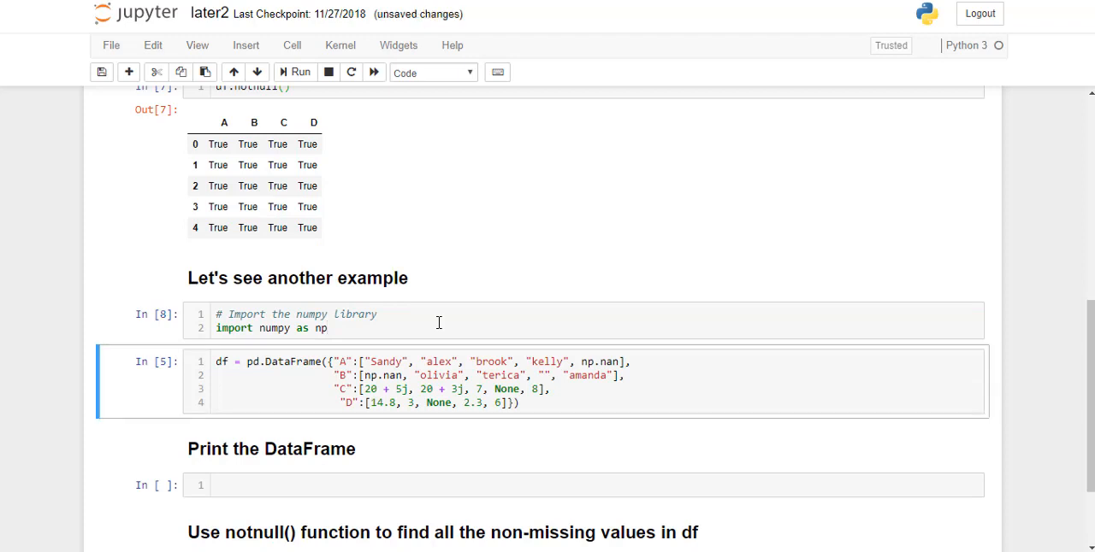
pyautogui.moveTo(568, 395)
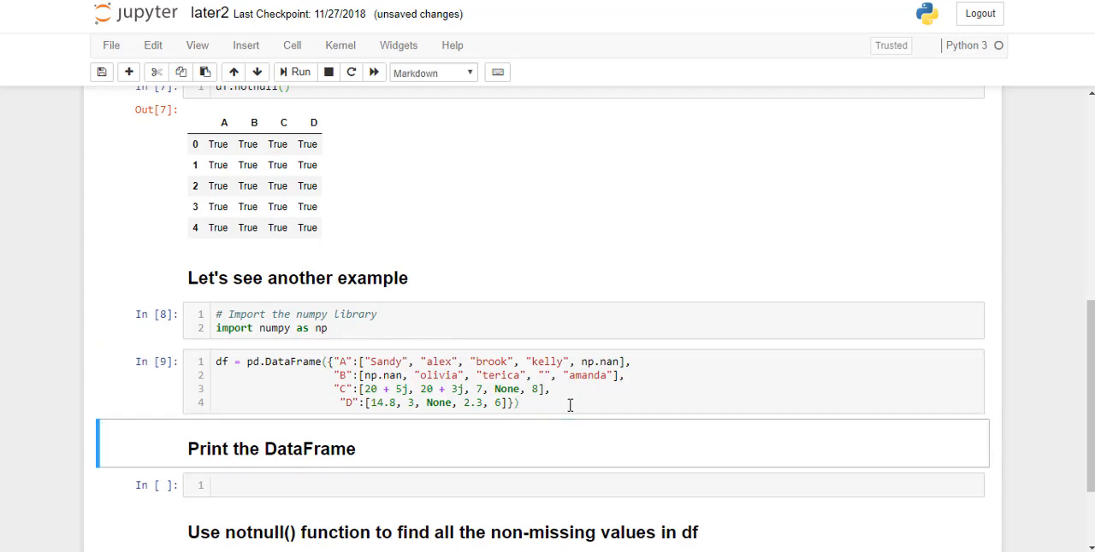
pyautogui.scroll(-3)
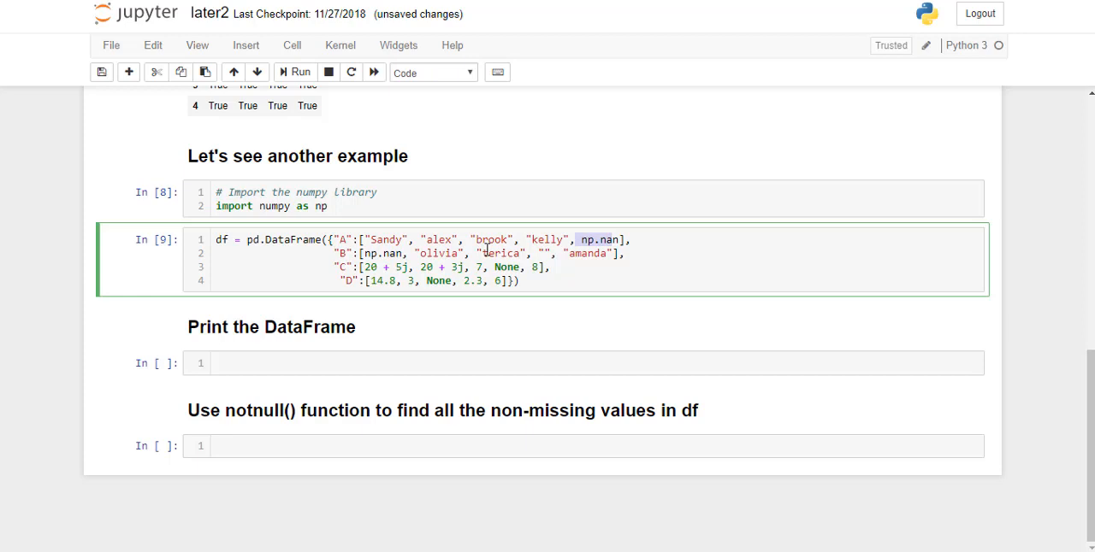
pyautogui.click(299, 363)
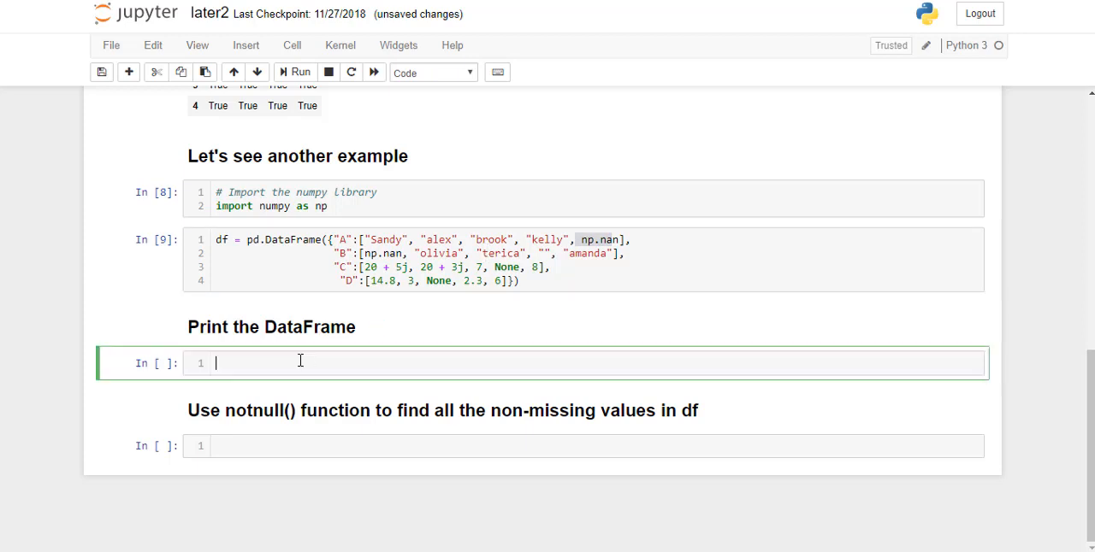
# Print the second df, revealing its NaN entries
pyautogui.write('df')
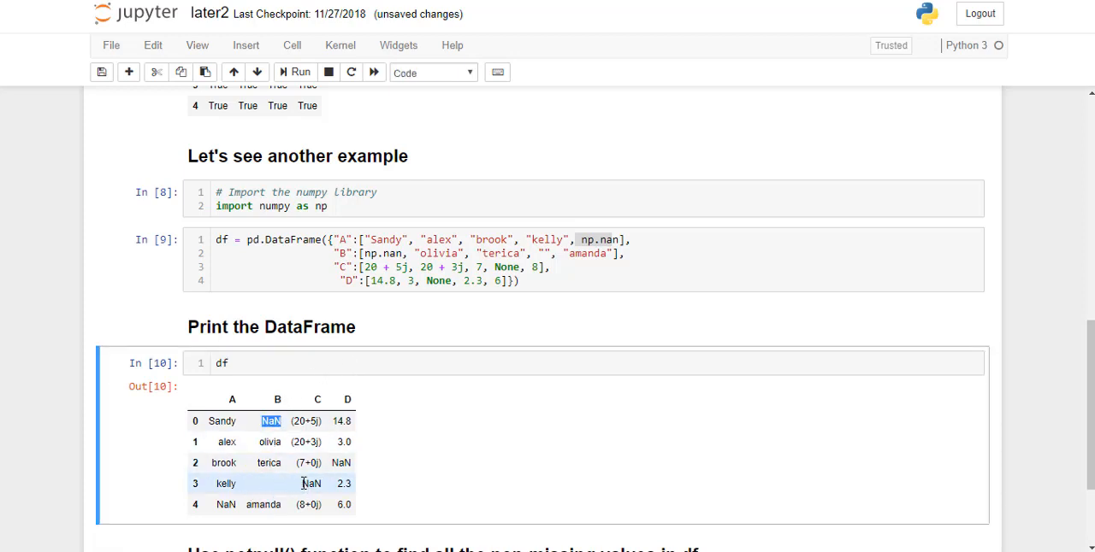
pyautogui.scroll(-3)
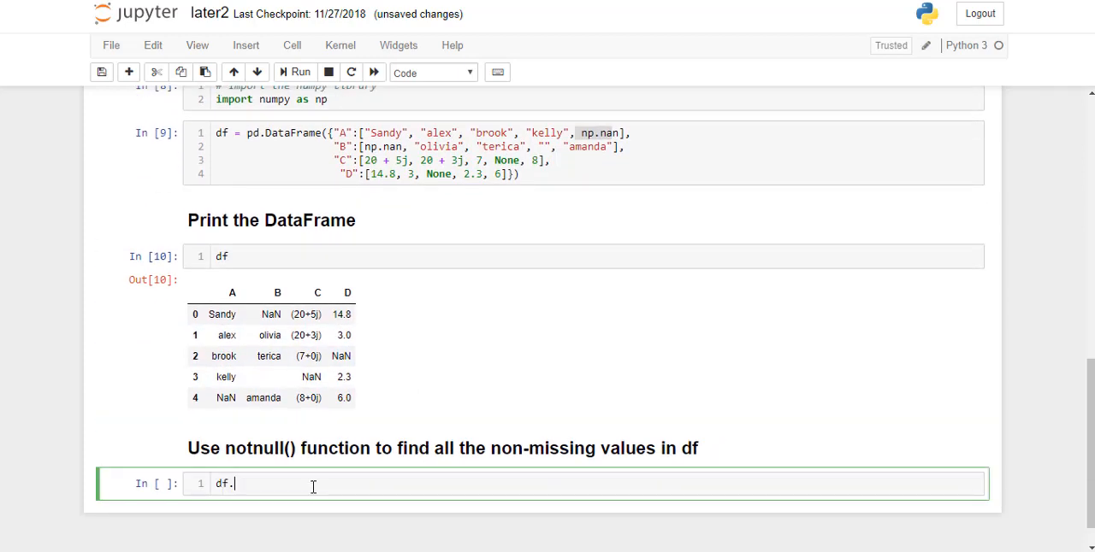
# Run df.notnull() on the second DataFrame and highlight the False in row 0, column B
pyautogui.write('notnul')
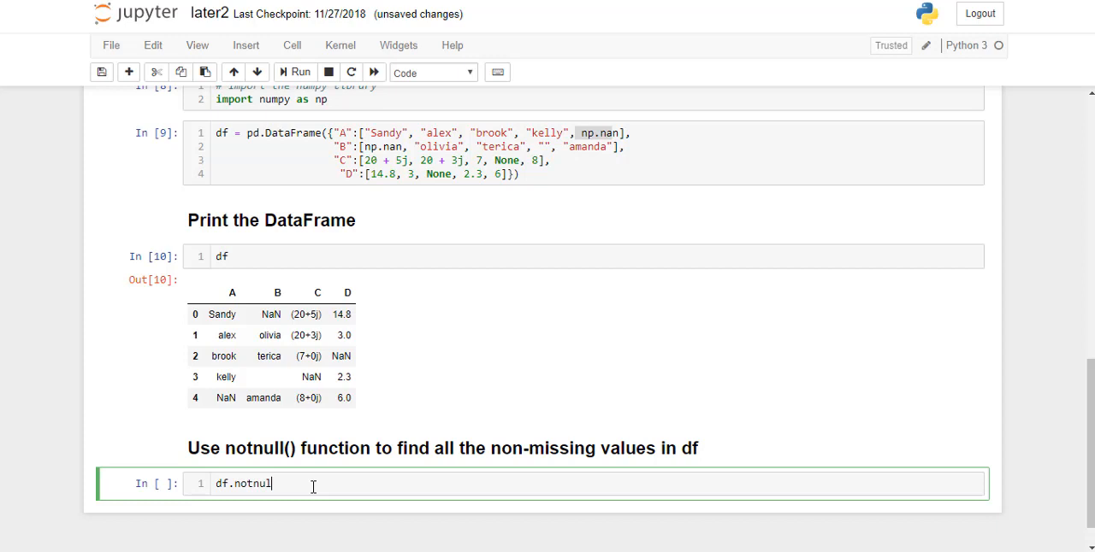
pyautogui.write('()')
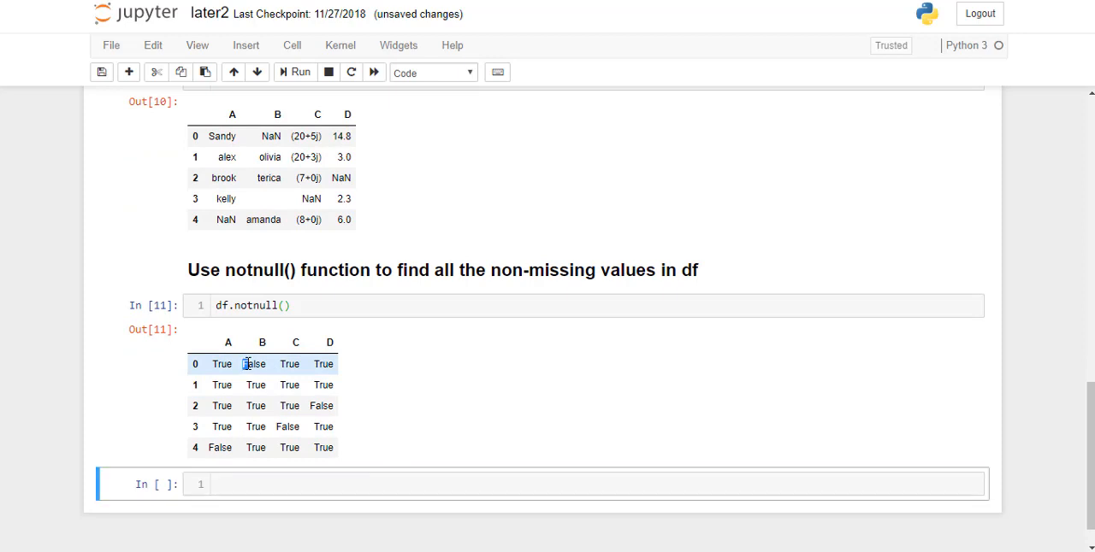
pyautogui.doubleClick(254, 364)
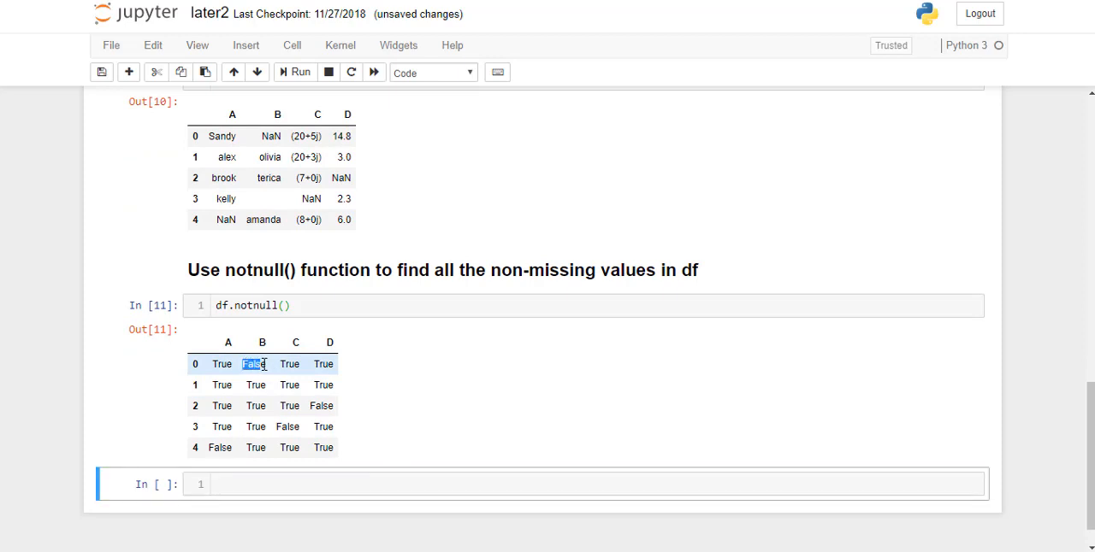